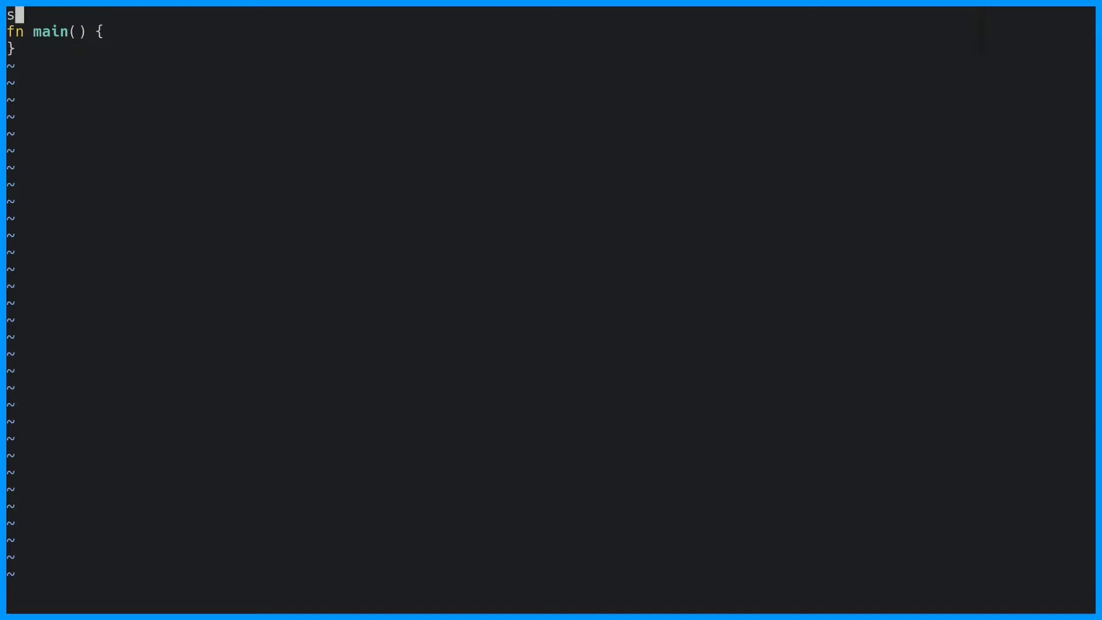
Add a Player struct with name: String and hp fields above main
text(struct Player {)
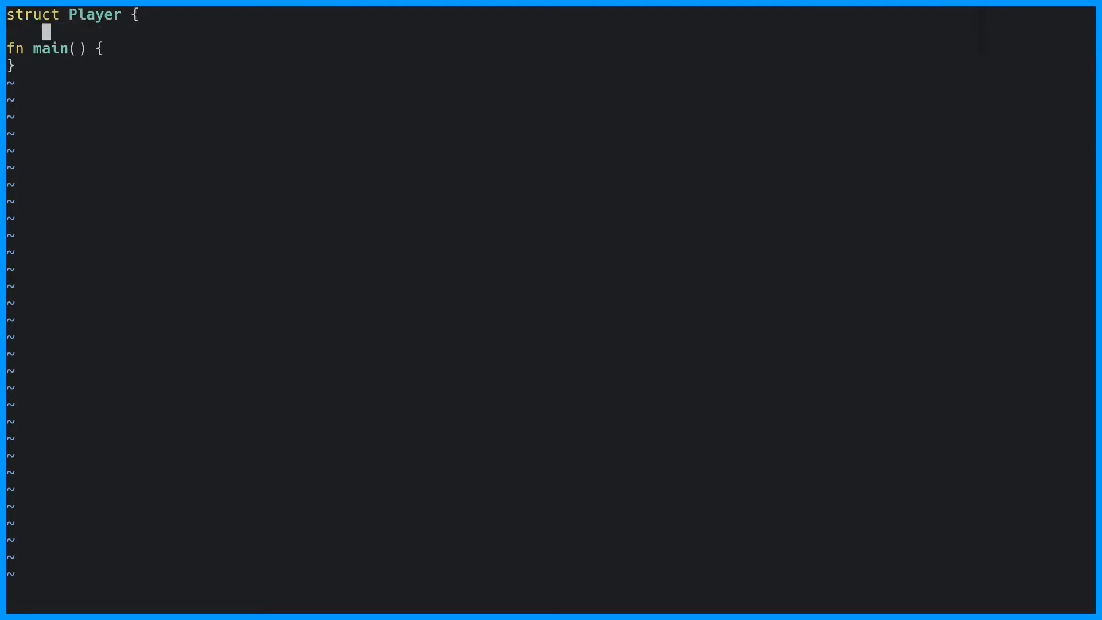
text(name: String)
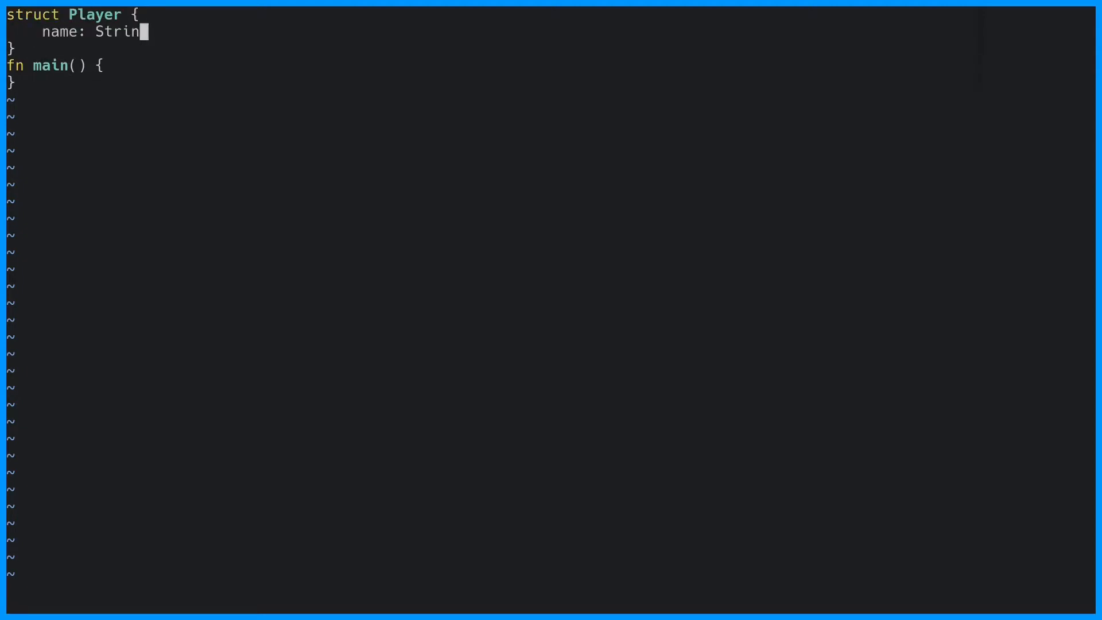
text(g,)
text(hp: u32,)
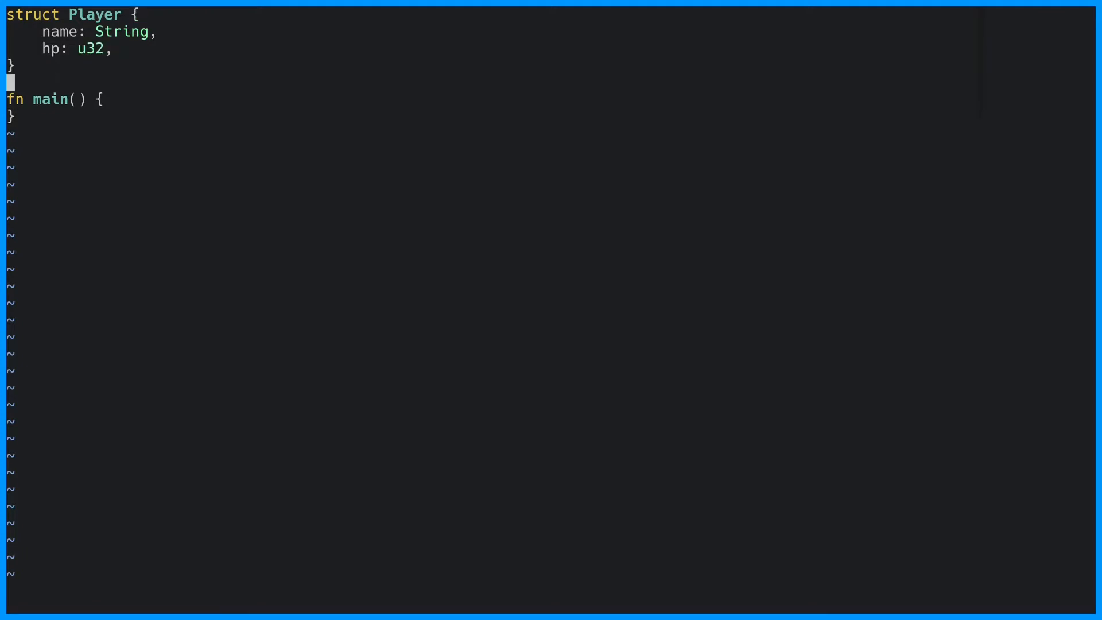
In main, create a Player named "Bob" with 100 hp
text(let player = Player {)
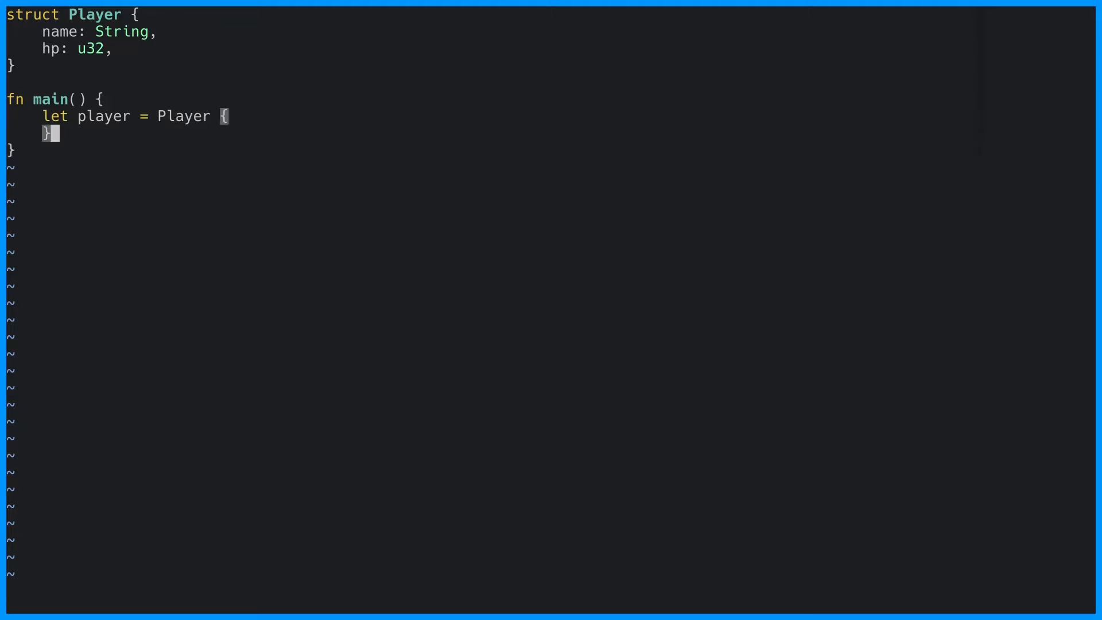
text(name: "B)
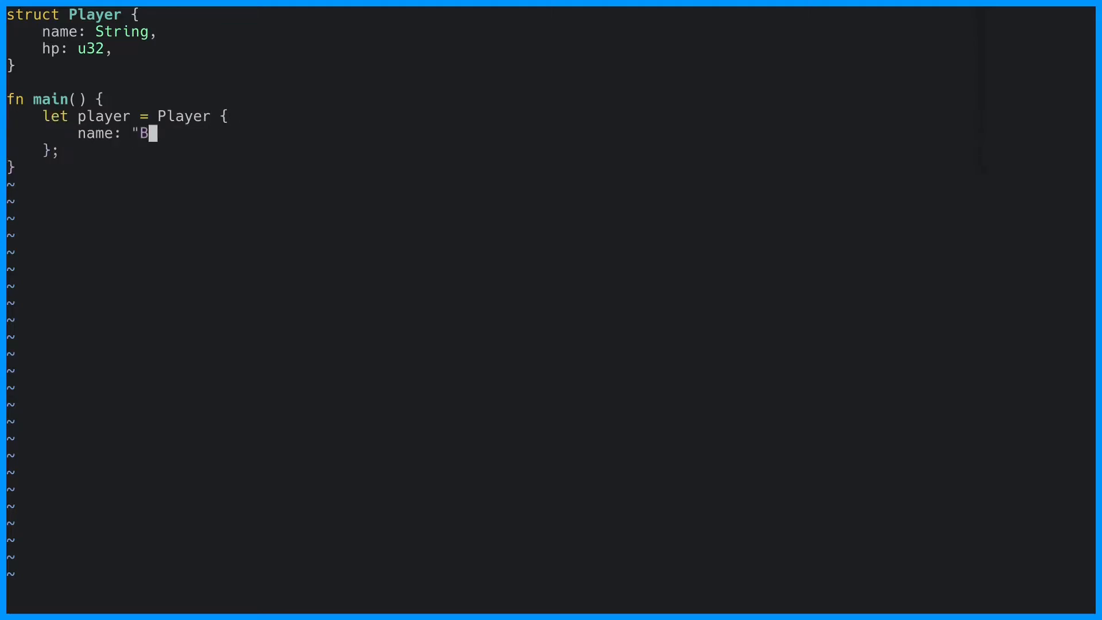
text(ob".to_string())
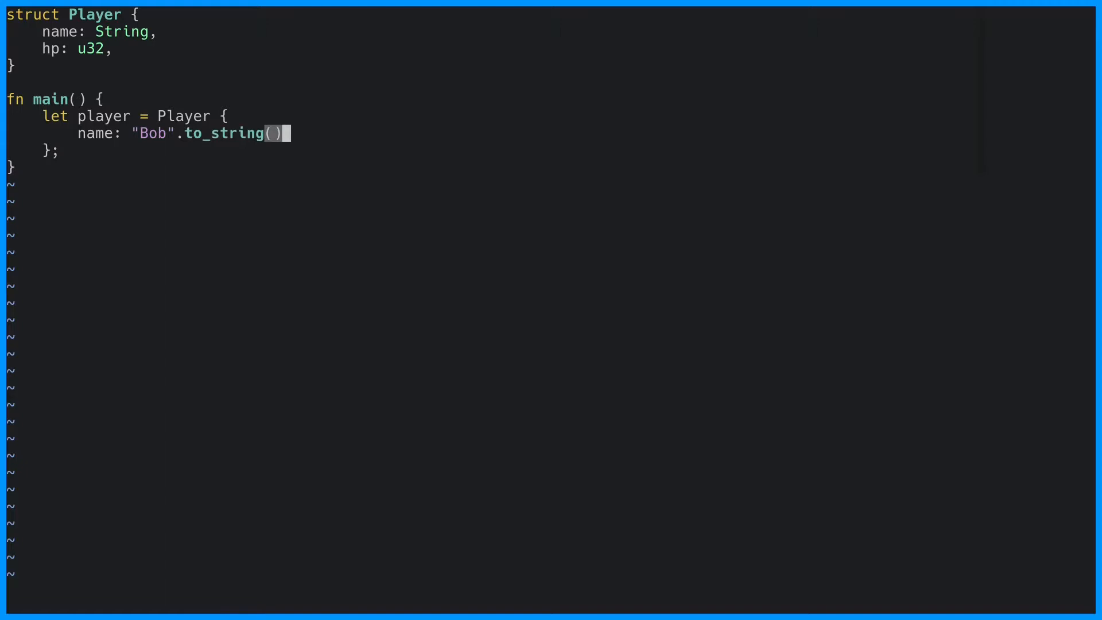
text(,)
text(hp: 100,)
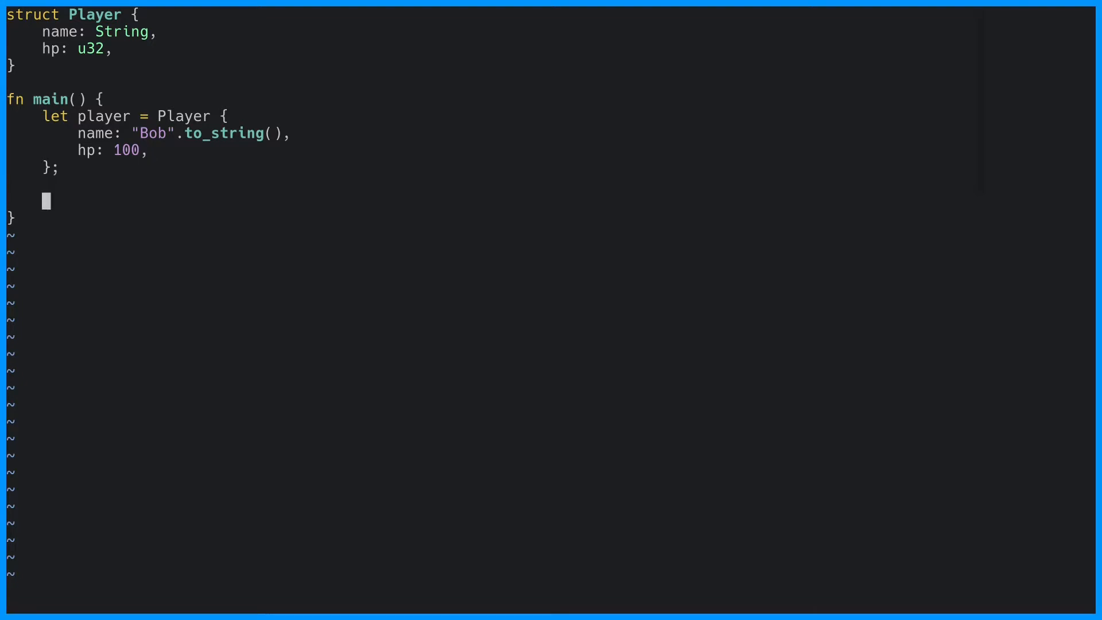
Print the player's name and hp with println!("Name: {} | Hp: {}")
text(println!("Na)
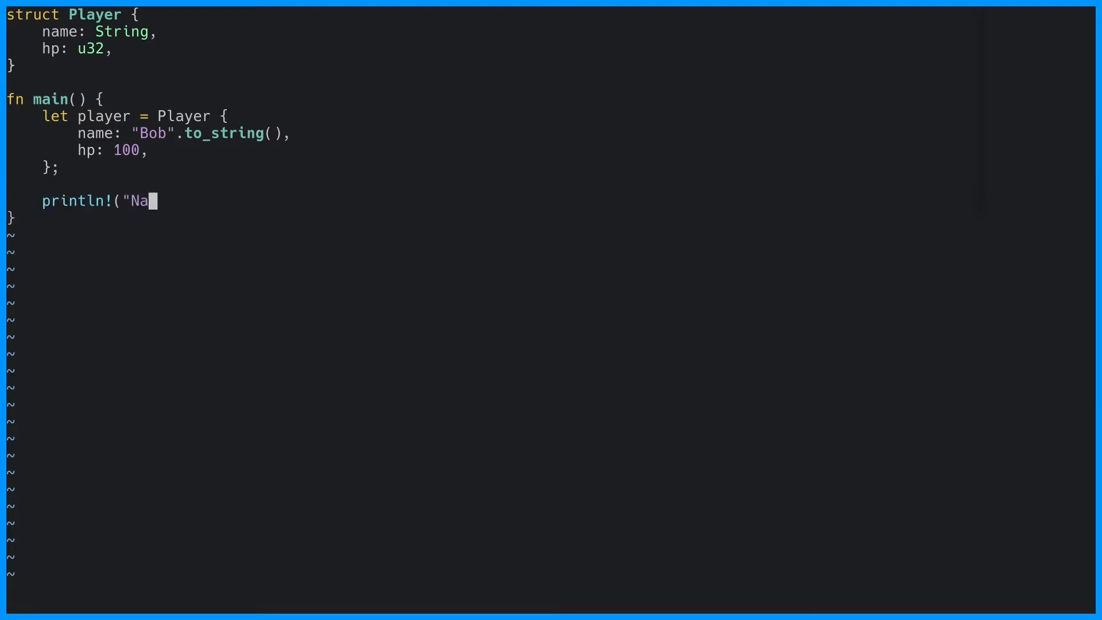
text(me: {})
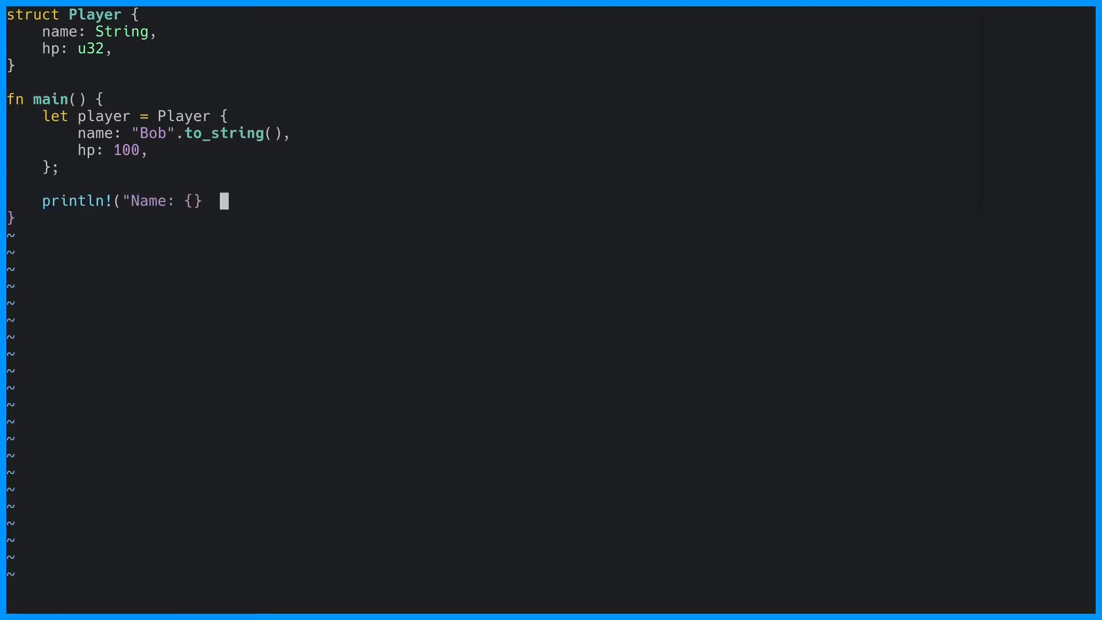
text(| Hp)
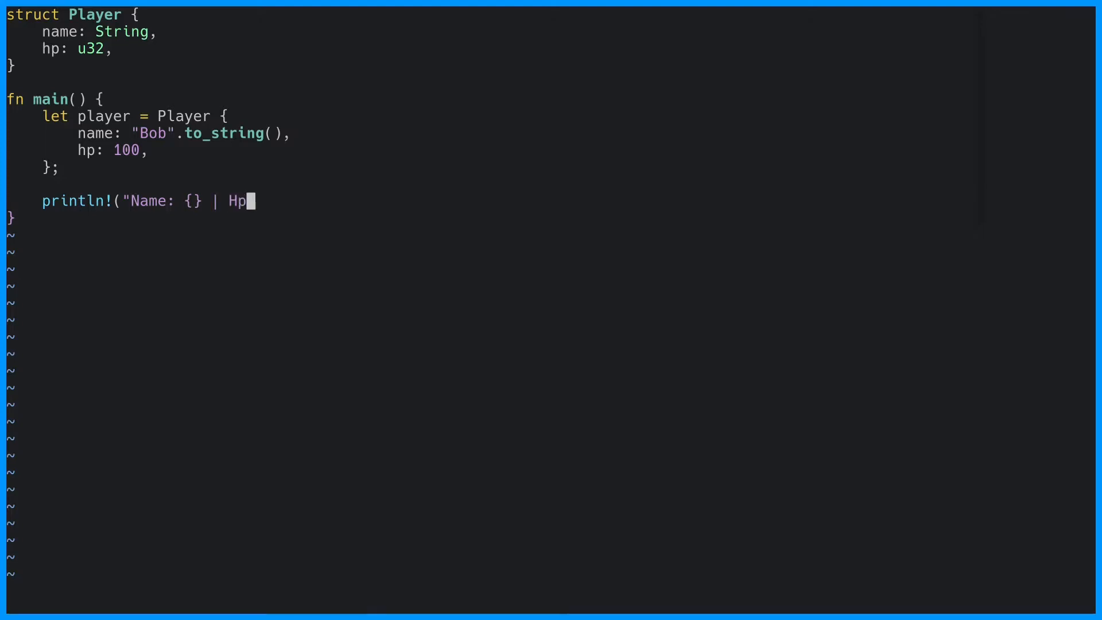
text(: {}", player.)
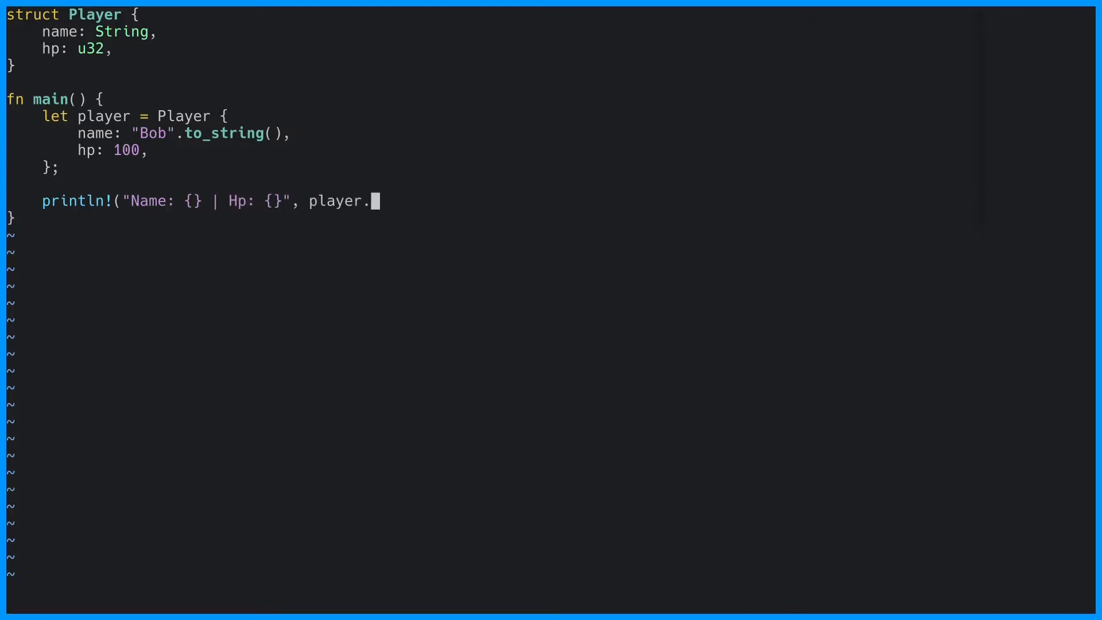
text(name, player.hp);)
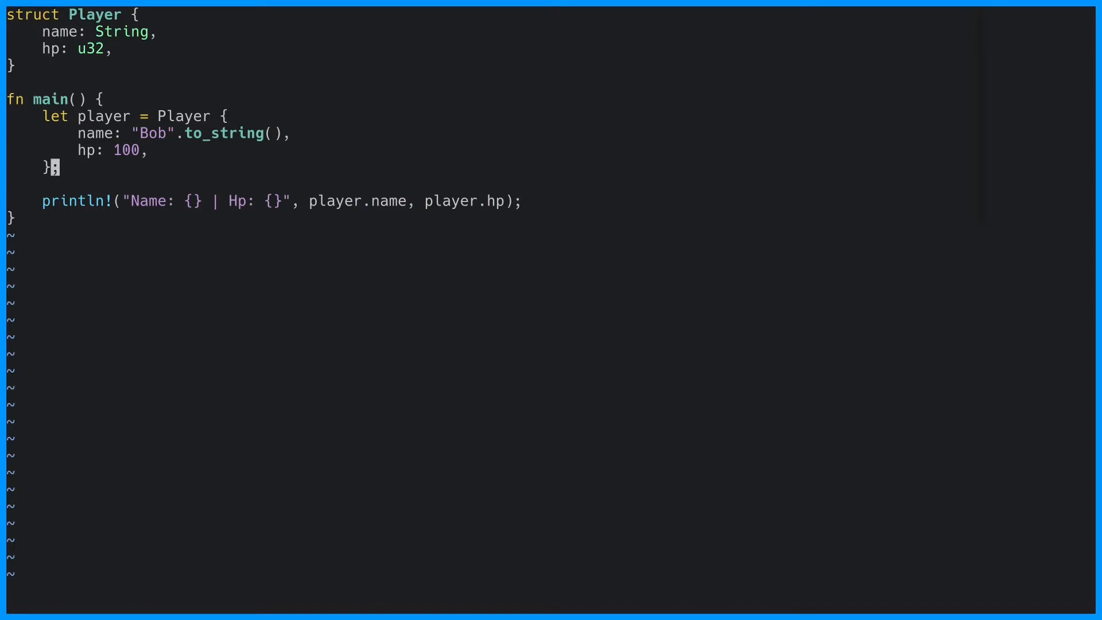
Add struct Position(u32, u32), and give Player a location field initialised to Position(1, 1)
text(struct P)
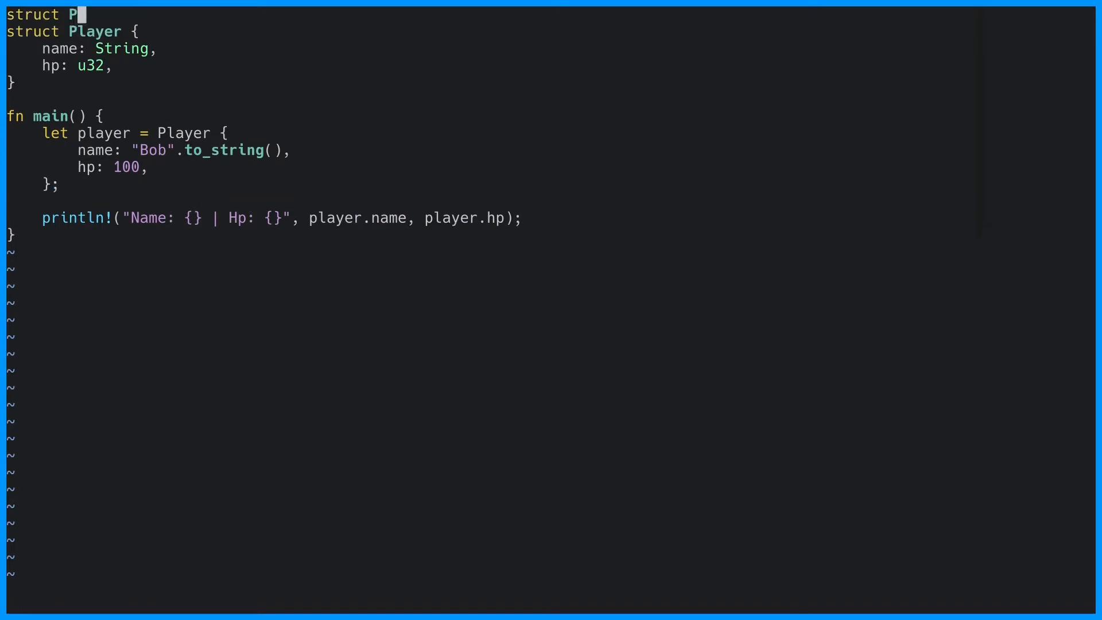
text(osition(u32, u32);)
text(l)
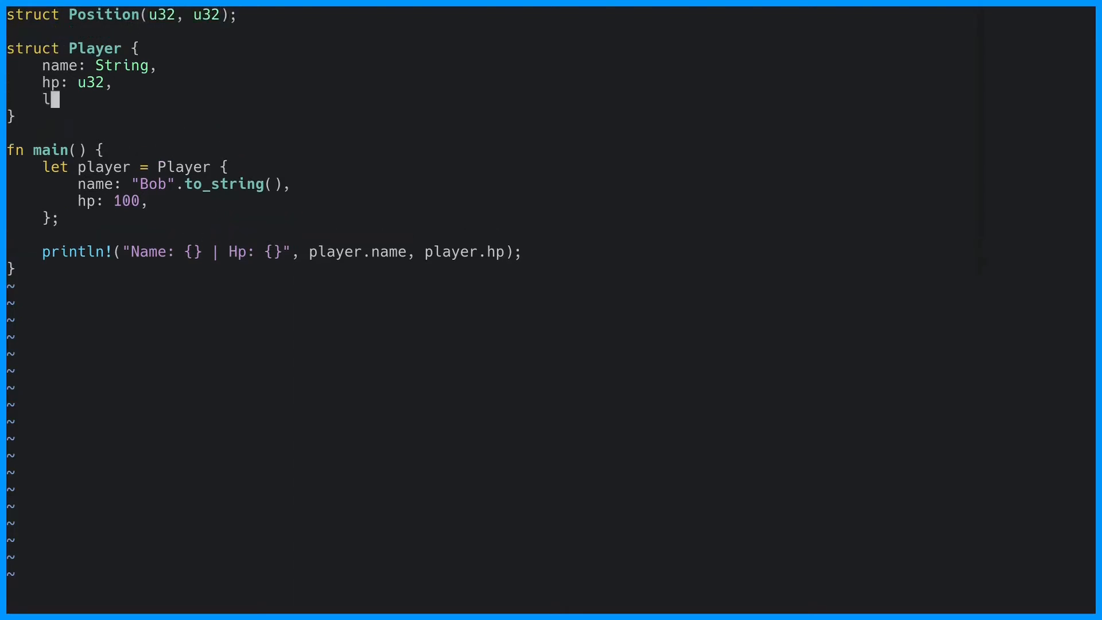
text(ocation: Pos)
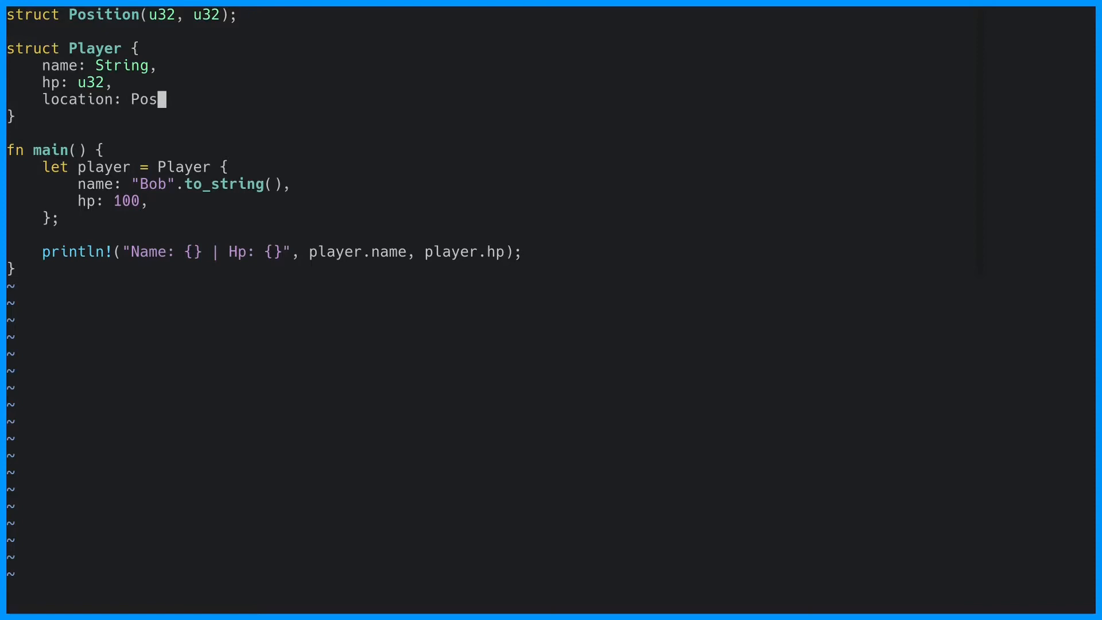
text(ition,)
text(location:)
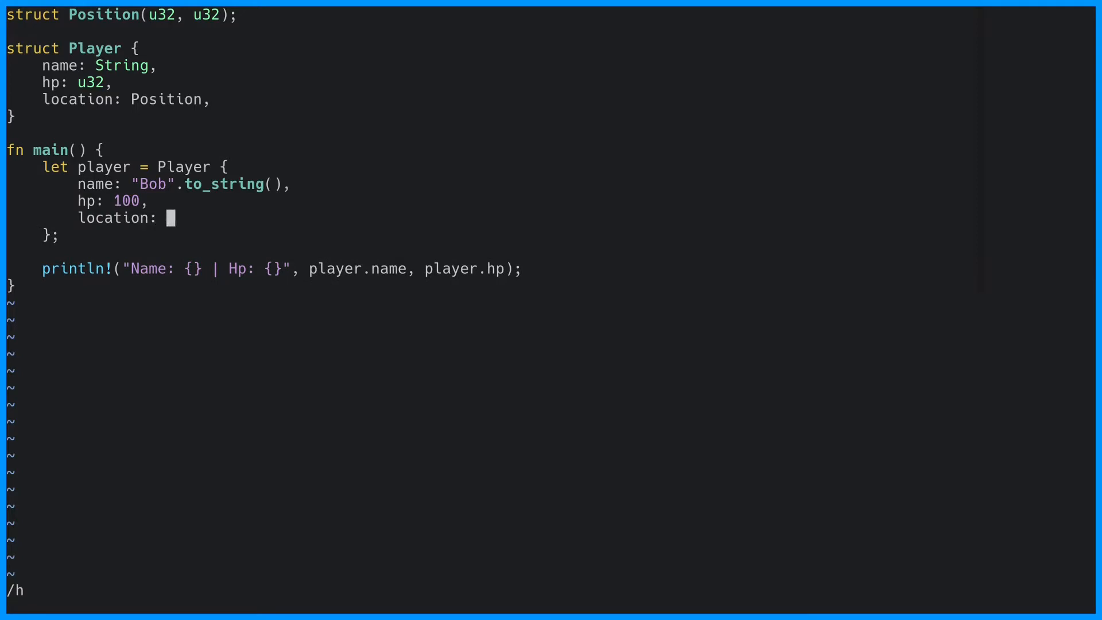
text(Position()
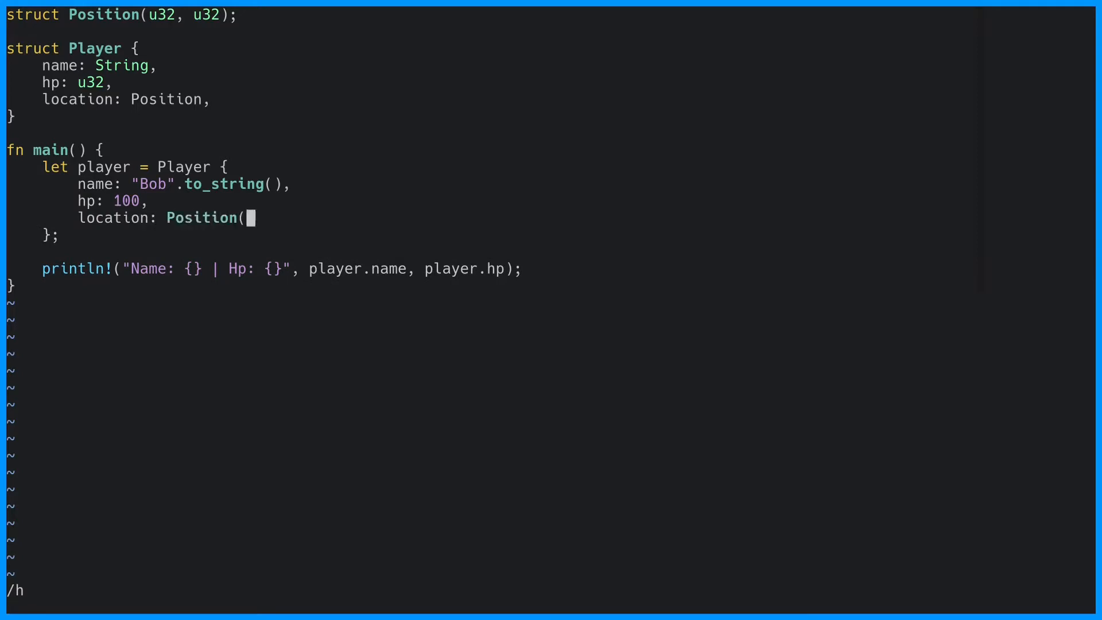
text(1, 1),)
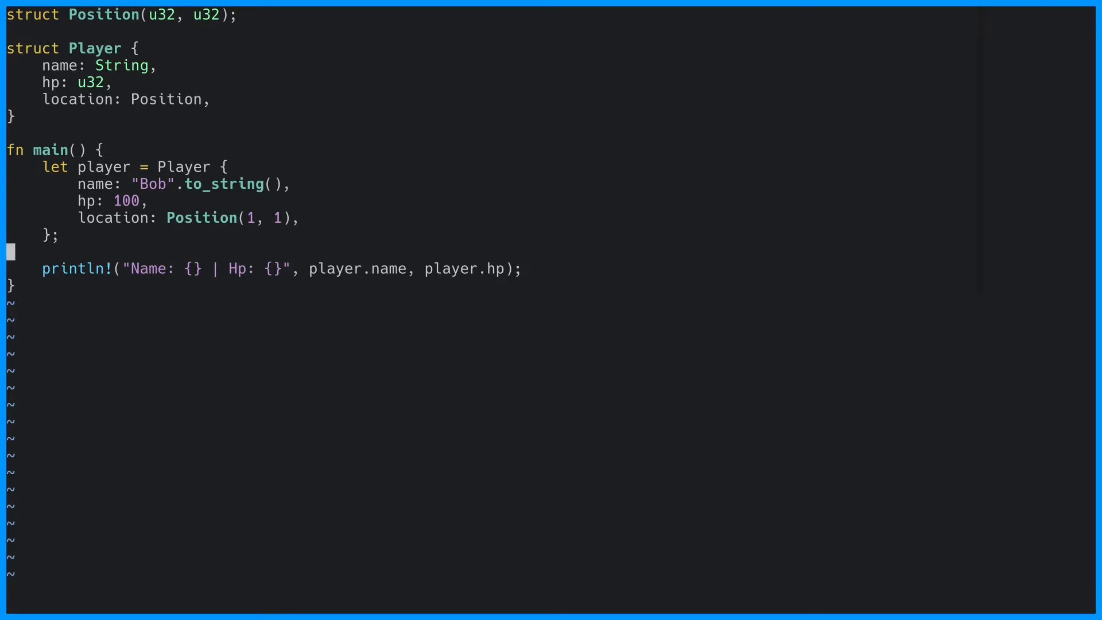
Print Bob's x and y position from location.0 and location.1, then begin an impl Player block
text(println!("P)
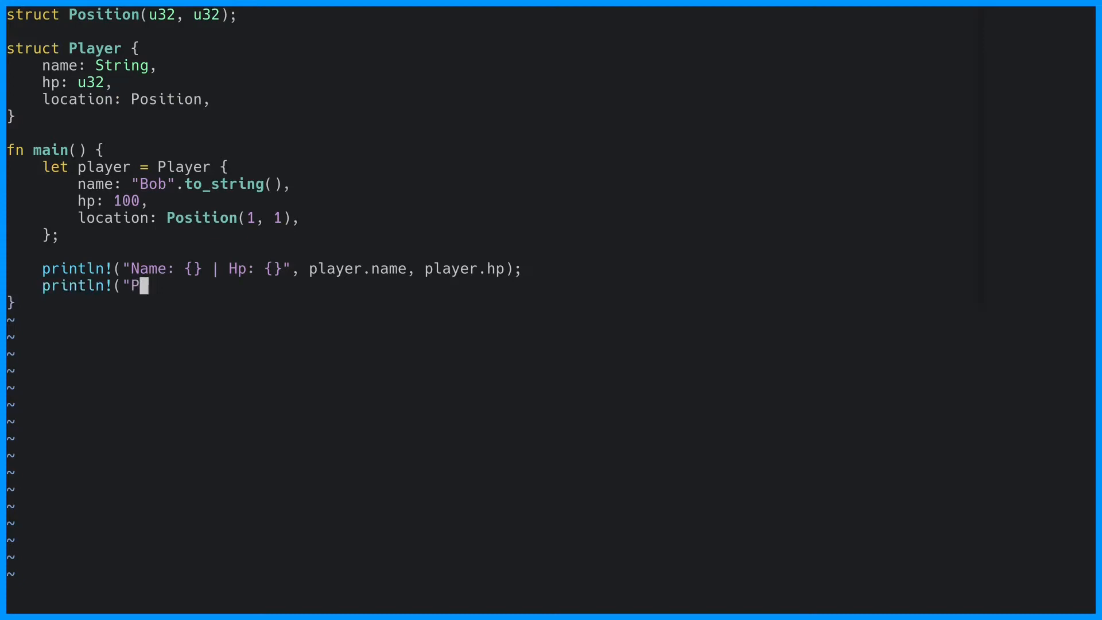
text(os x: {})
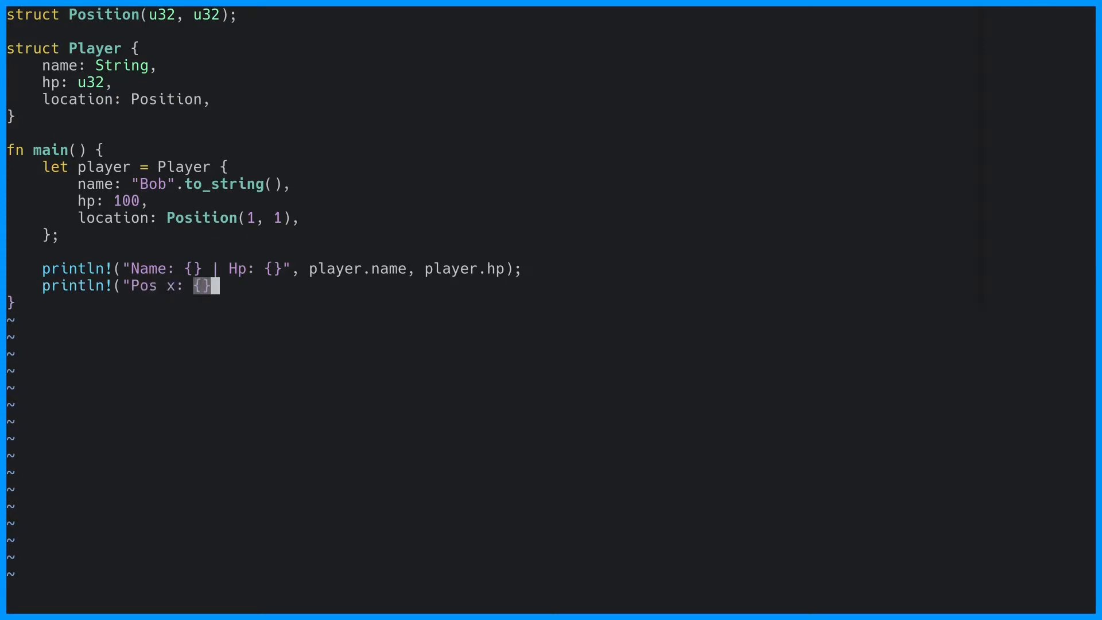
text(y: {})
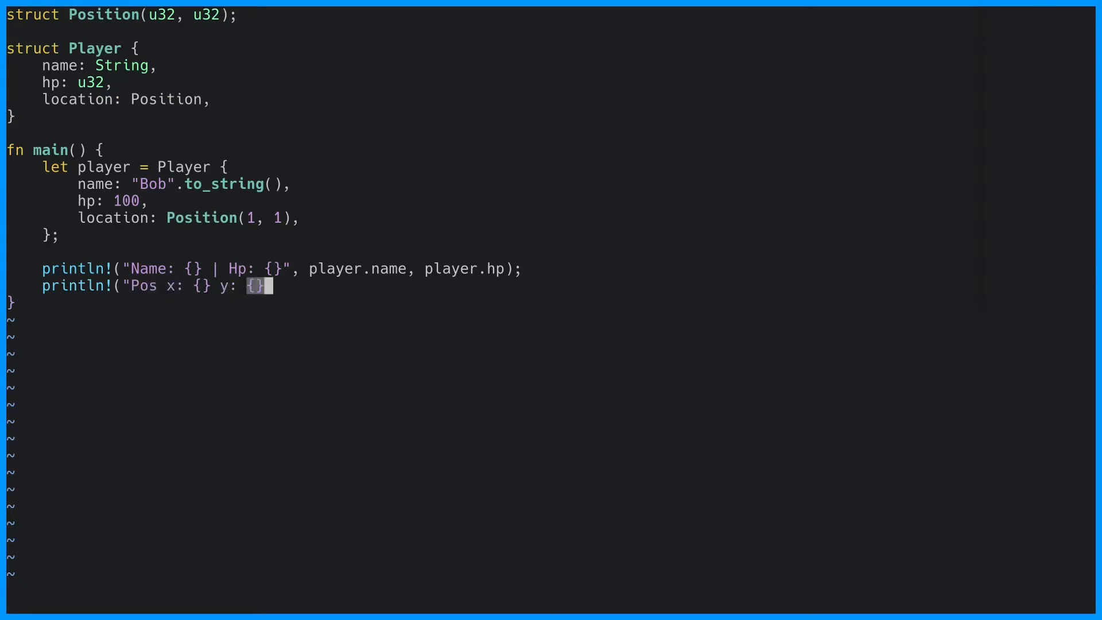
text(", player.location.0, player.location.1);)
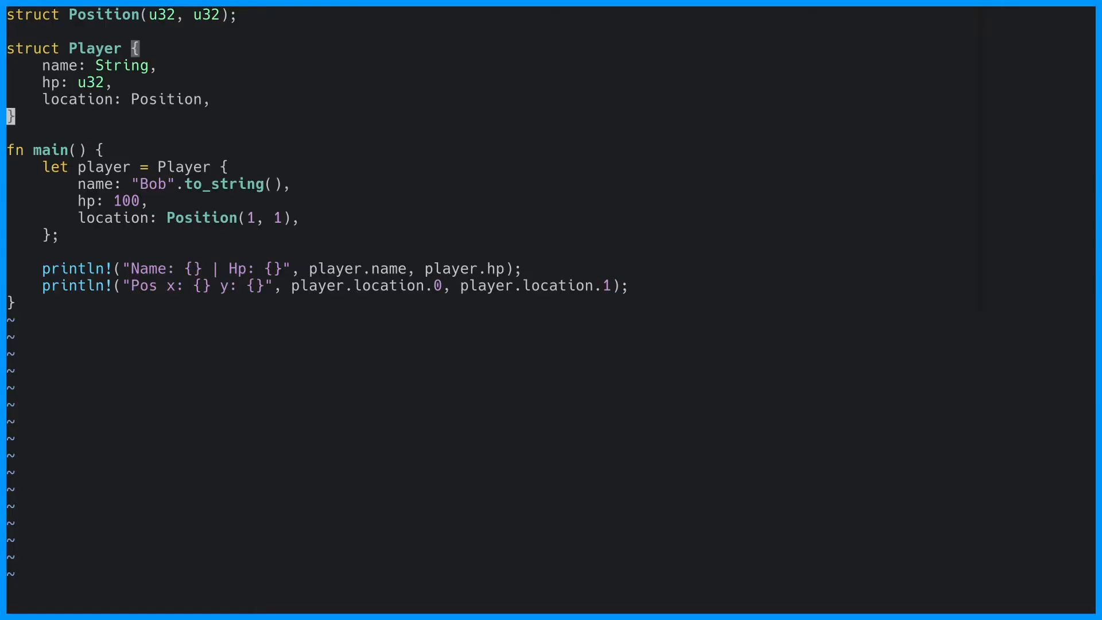
text(impl Player {)
text(fn describe(&self) {)
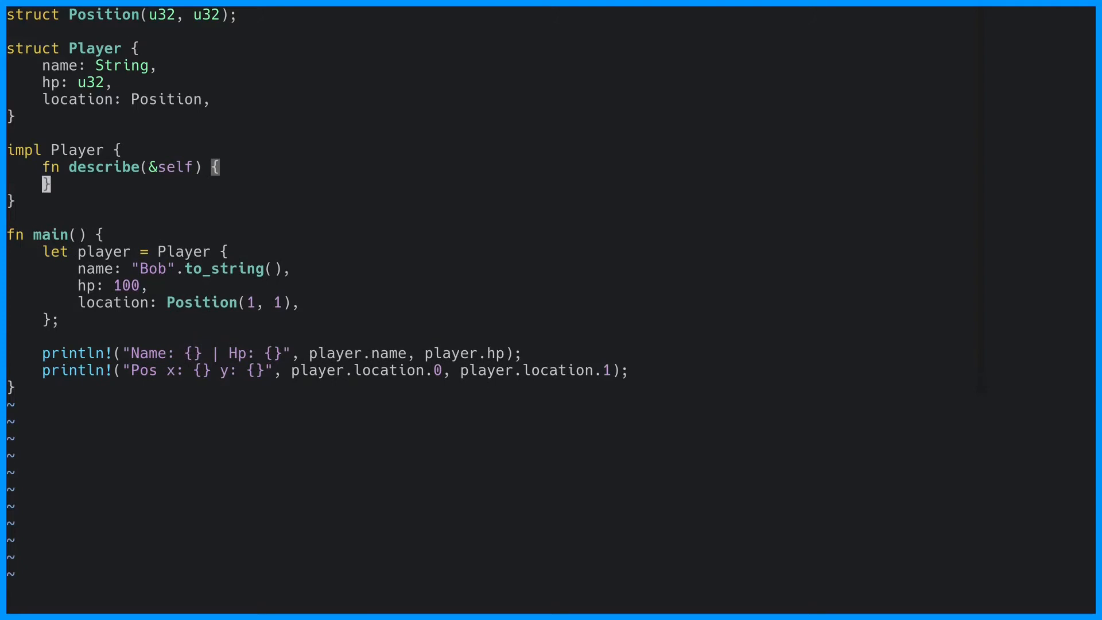
Move the name, hp and position prints into describe using self, and call player.describe() in main
text(?de)
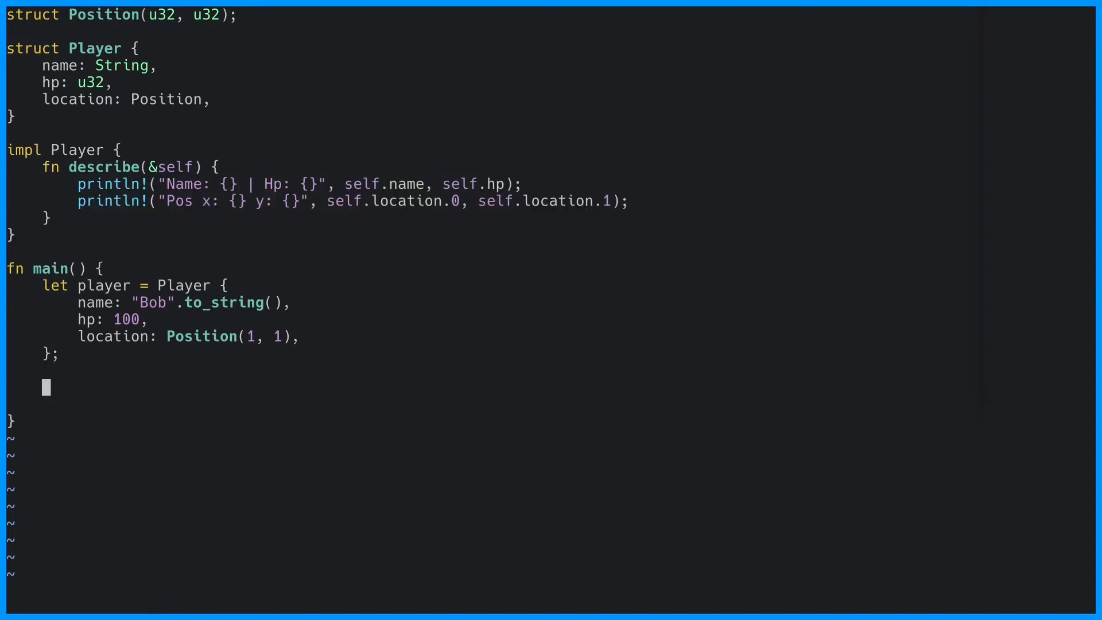
text(player.describe();)
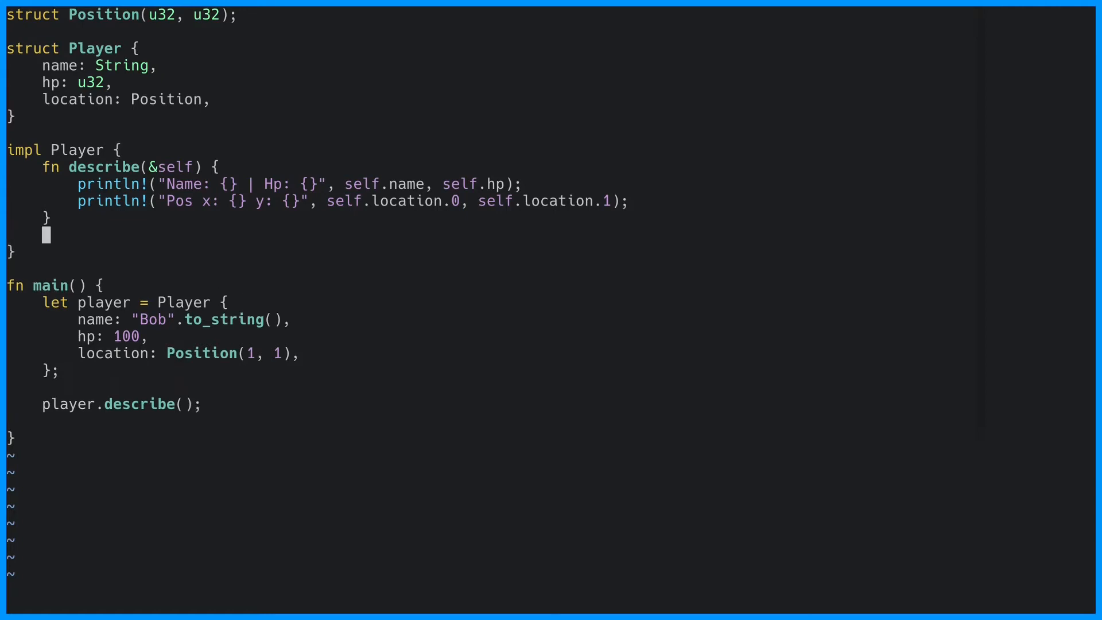
Add fn new() returning a Player literal (Bob, 100 hp, Position(1, 1)), substituting Player with Self
text(fn new() -> Player {)
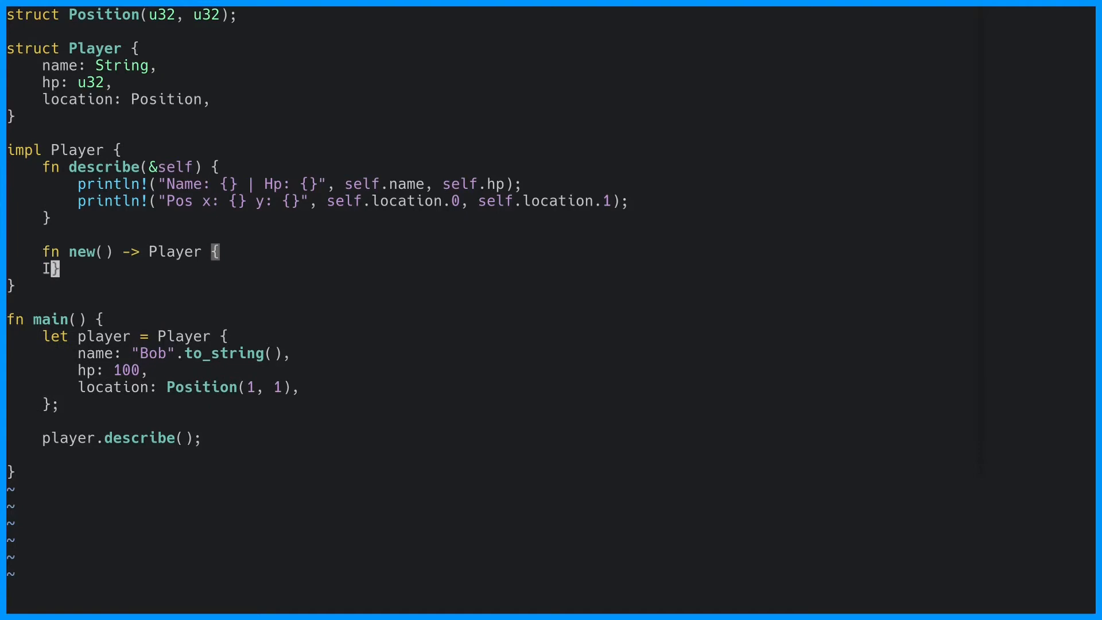
text(return Pla)
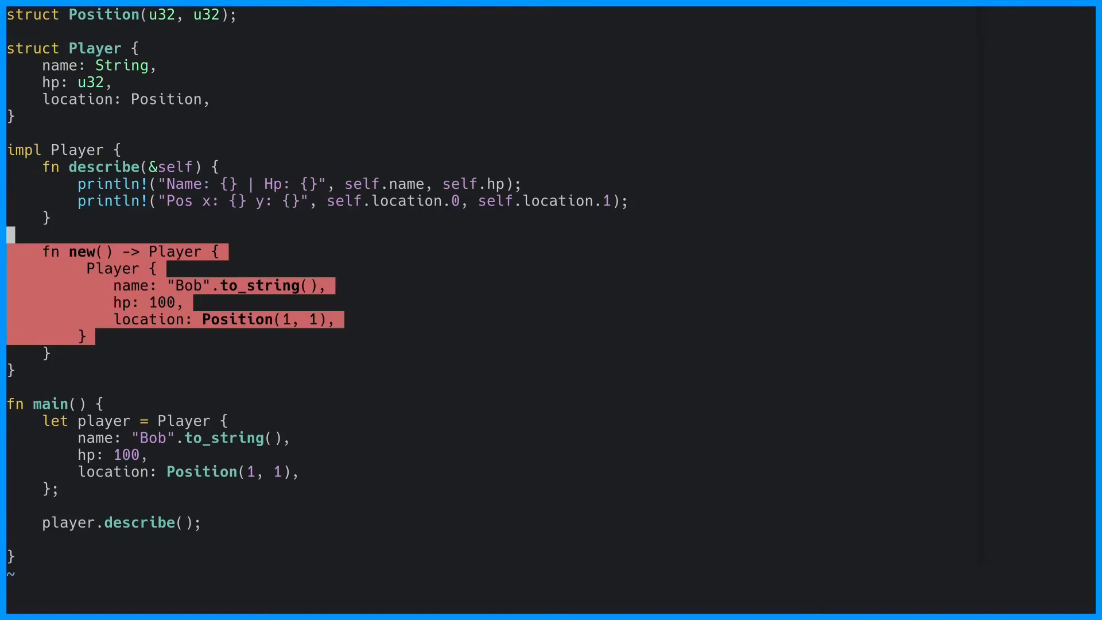
text(:'<,'>s/Player/)
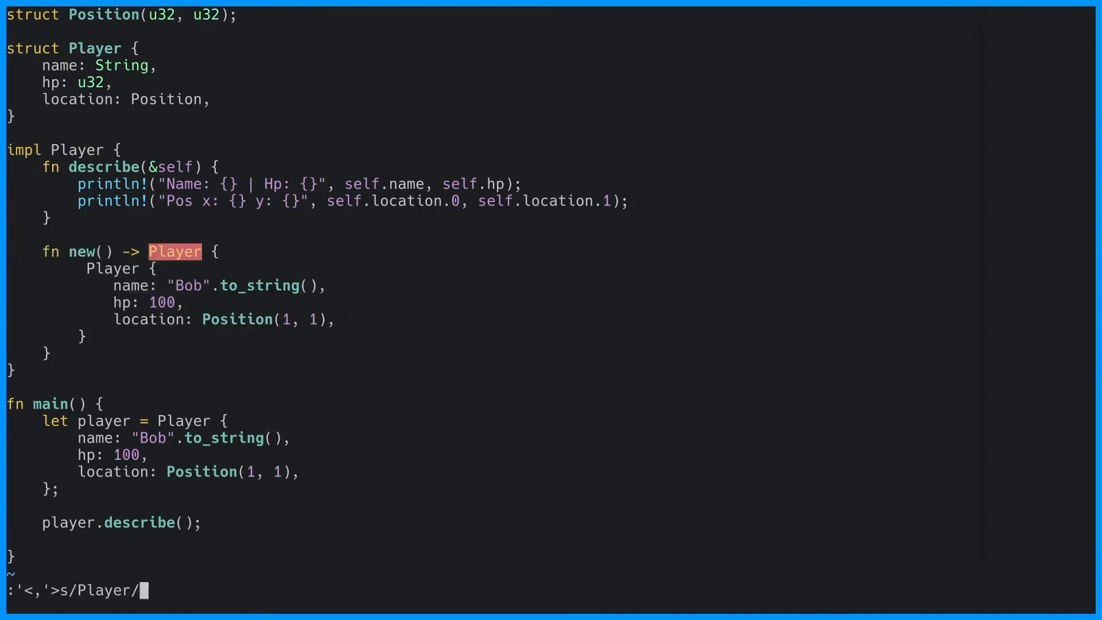
text(Self/g)
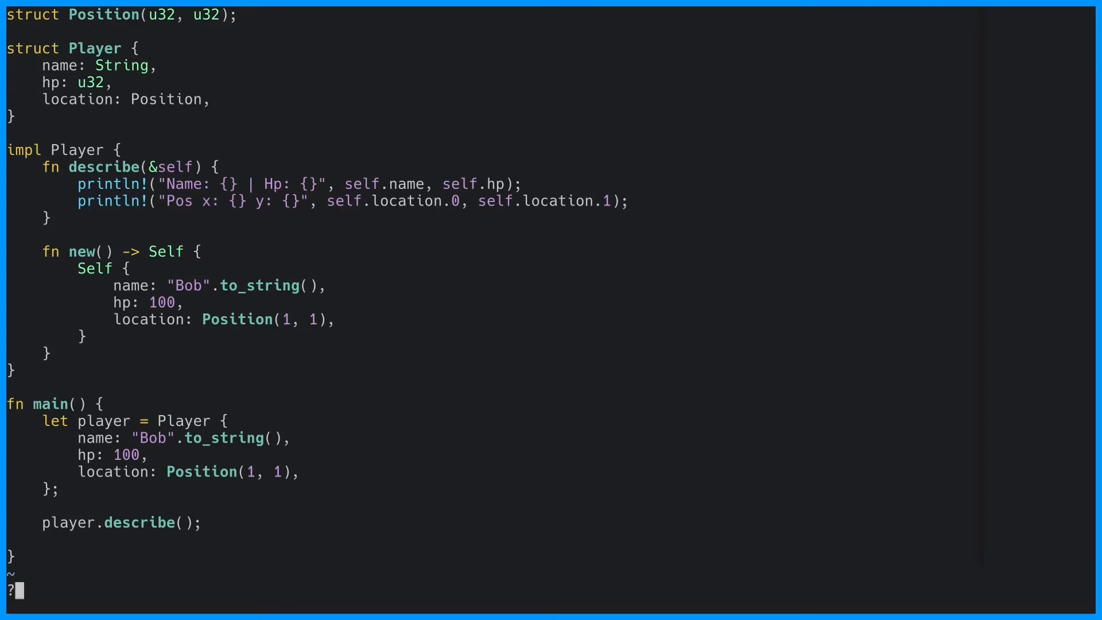
text(name: String)
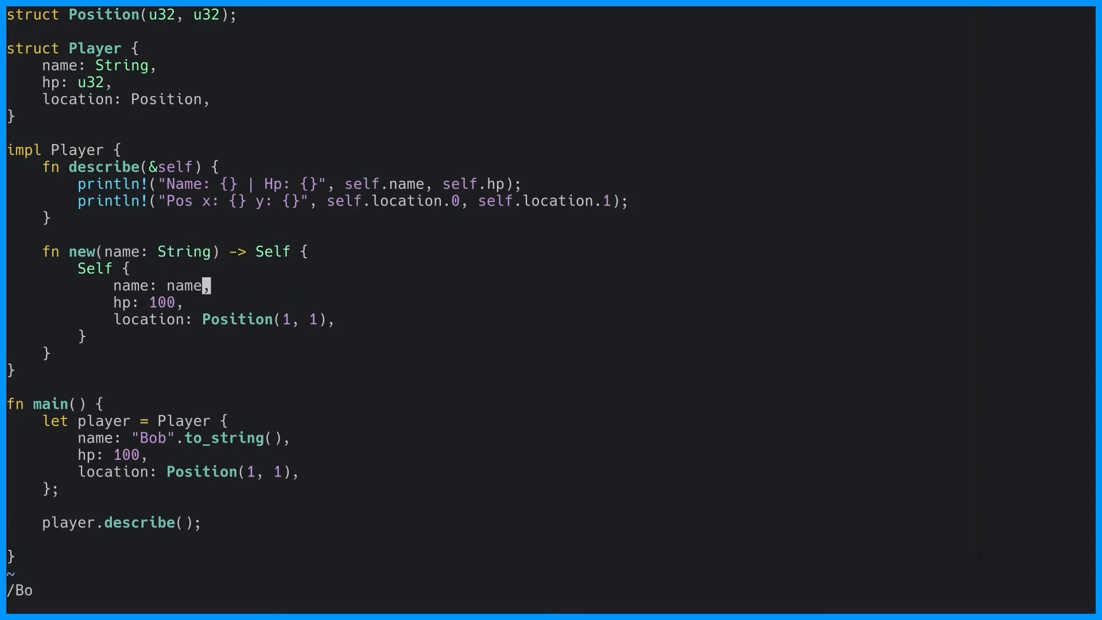
Give new a name: String parameter with shorthand name field; main calls Player::new("Bob".to_string())
key(Escape)
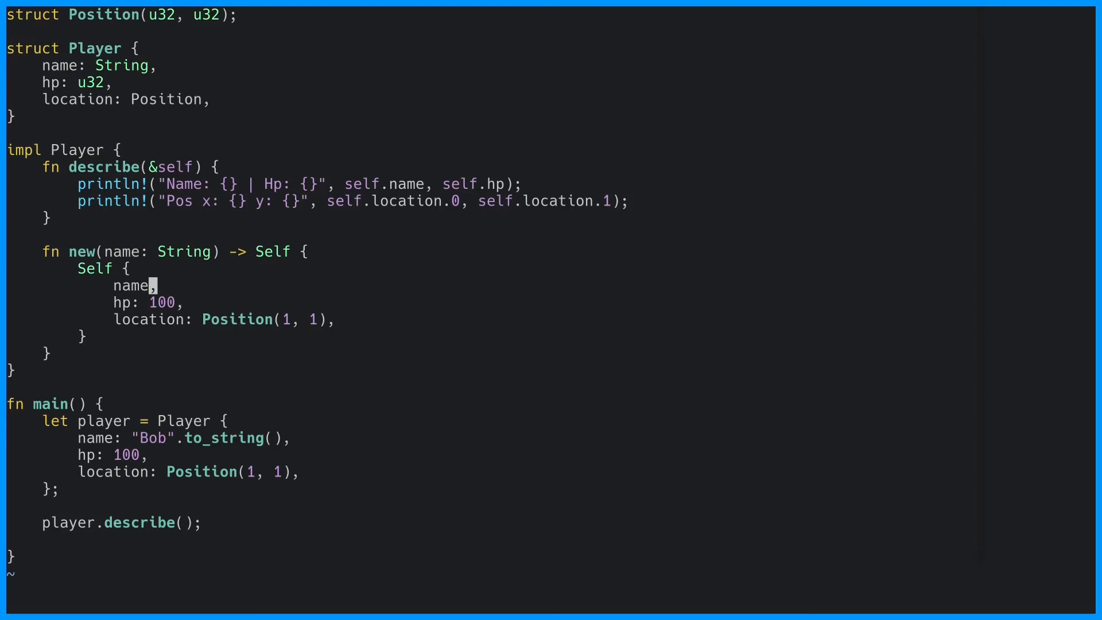
text(/Pla/e)
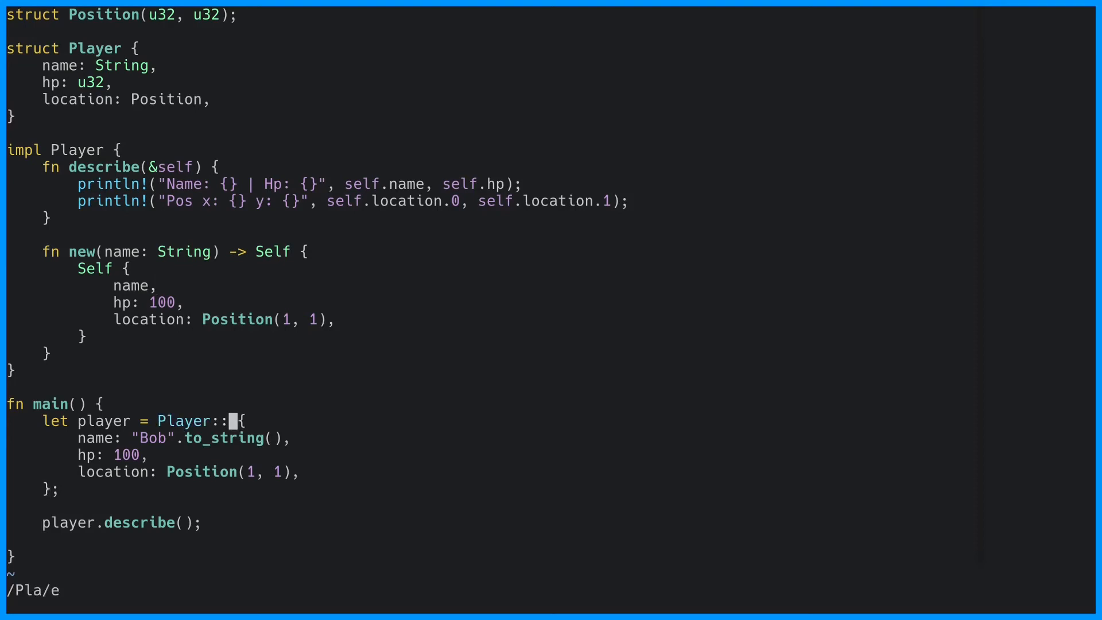
text(new("Bob".)
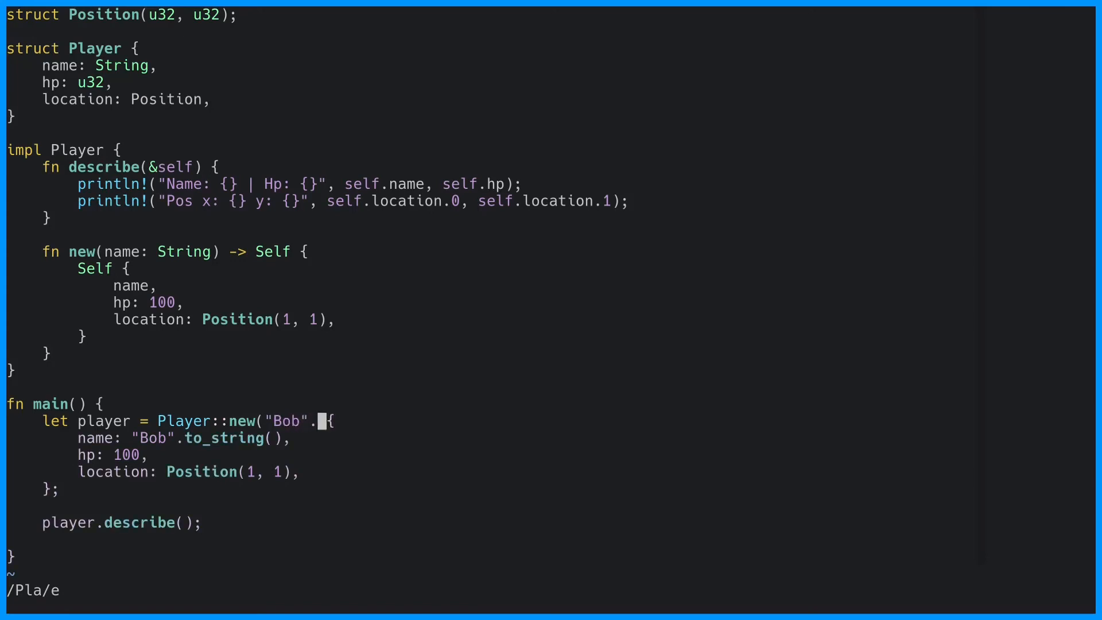
text(to_string());)
text(let Player { name,)
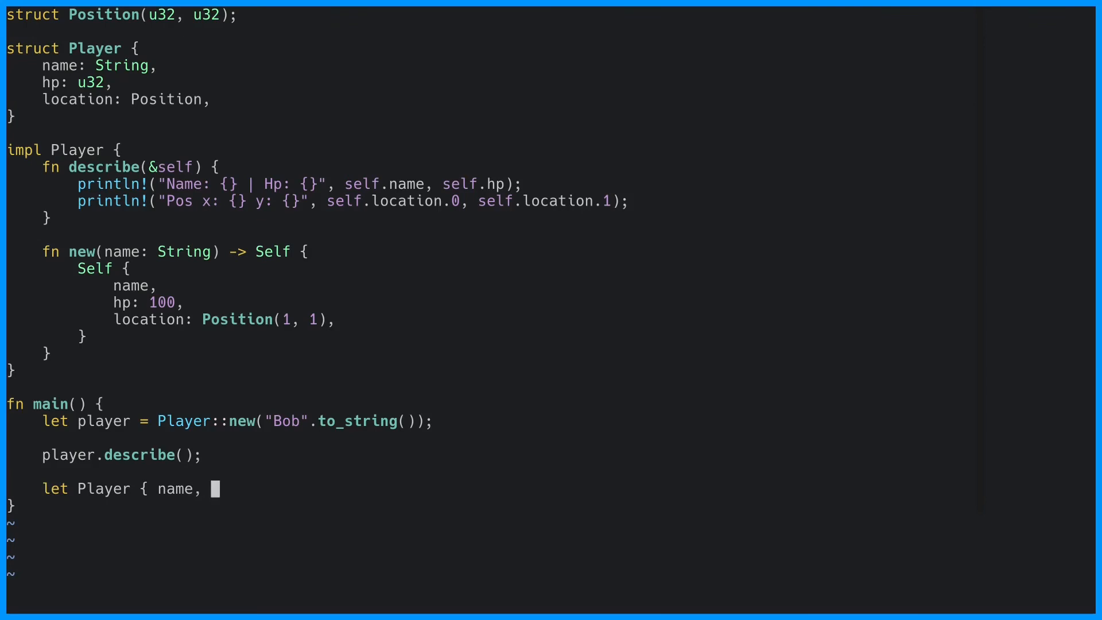
Replace main's old literal with let Player { name, location, .. } = player; and begin fn die( above main
text(location, .. } = player;)
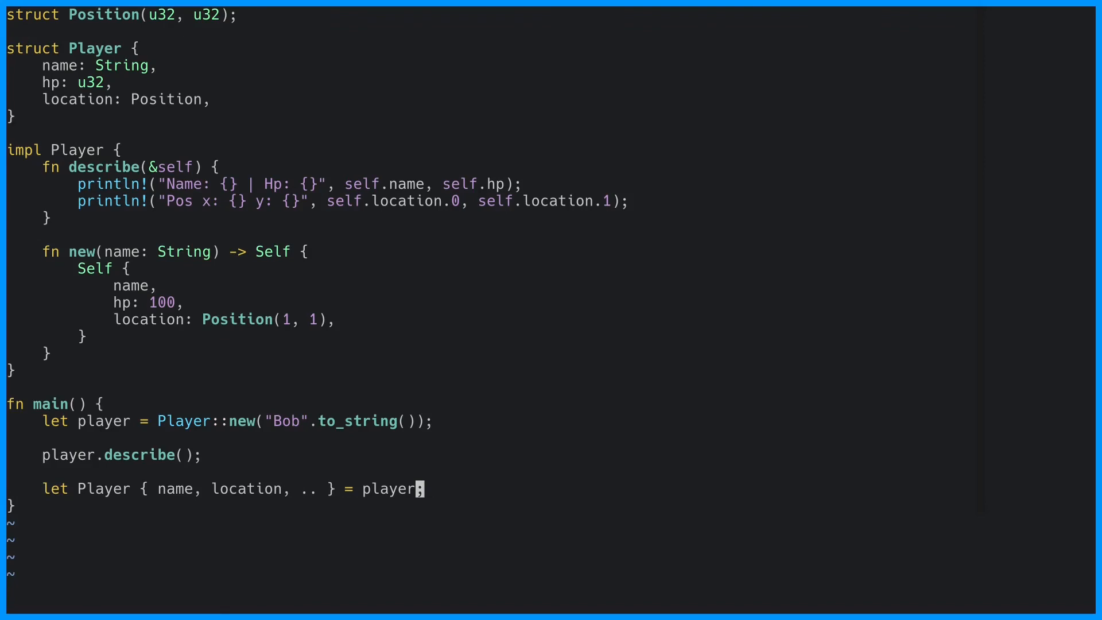
text(fn die()
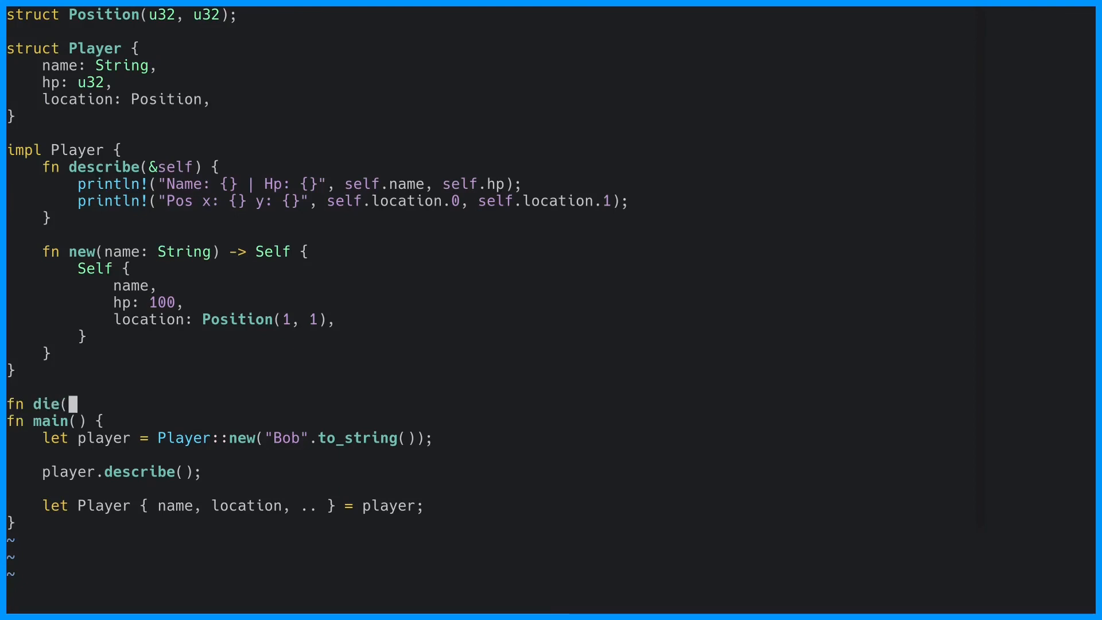
Write die's signature destructuring a Player into location, name and the rest
text(Player)
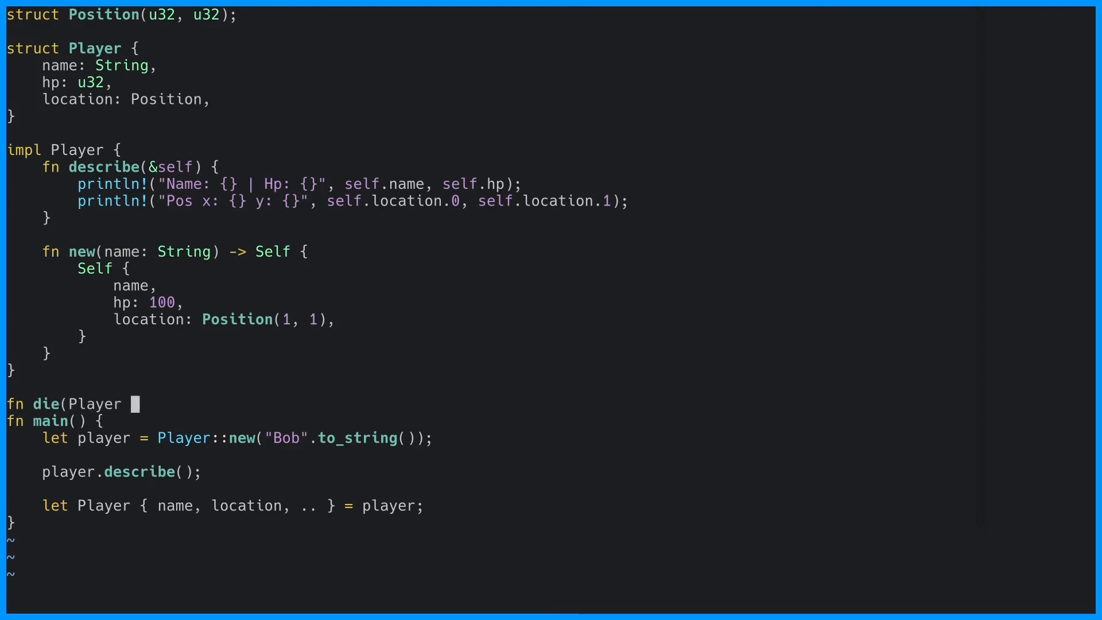
text({ location, name, ..)
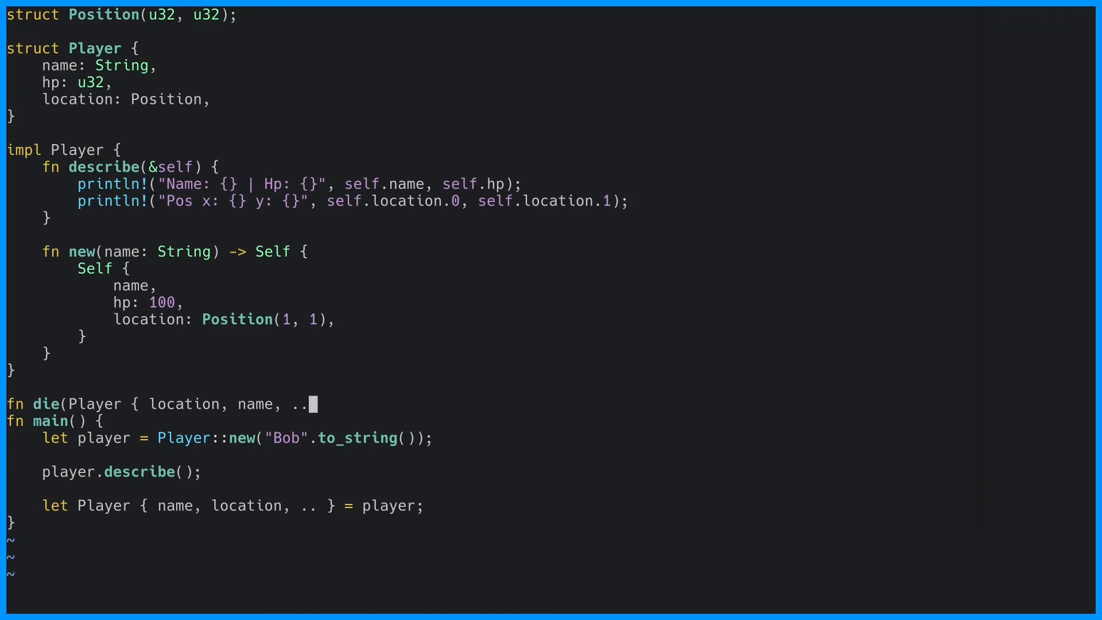
text(}: Player) {)
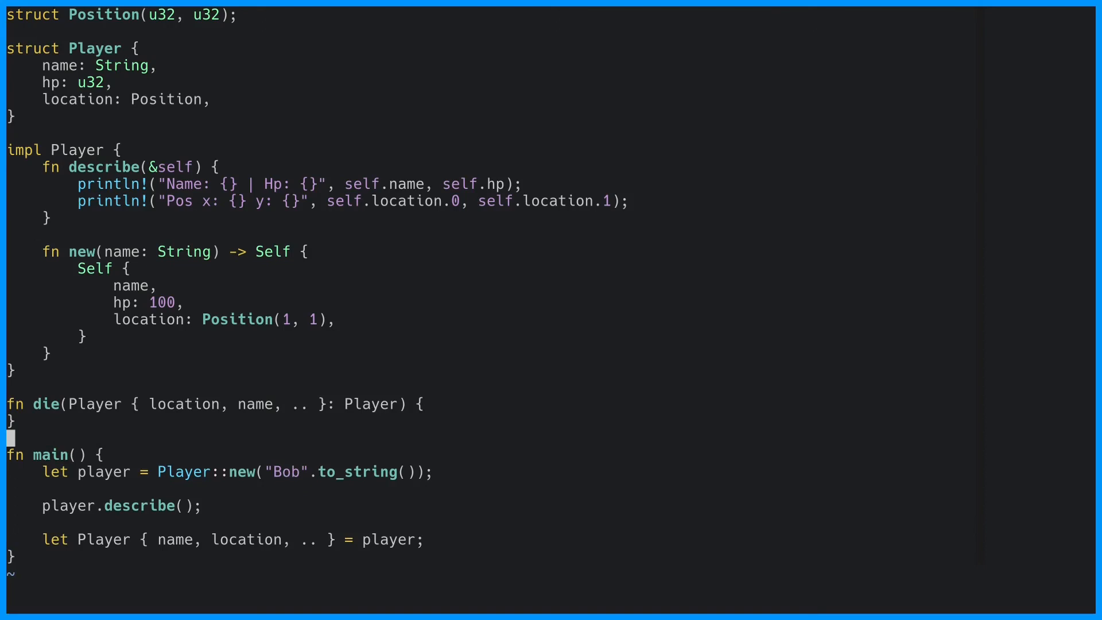
text(?lo)
click(215, 404)
text(: Position(x, y)
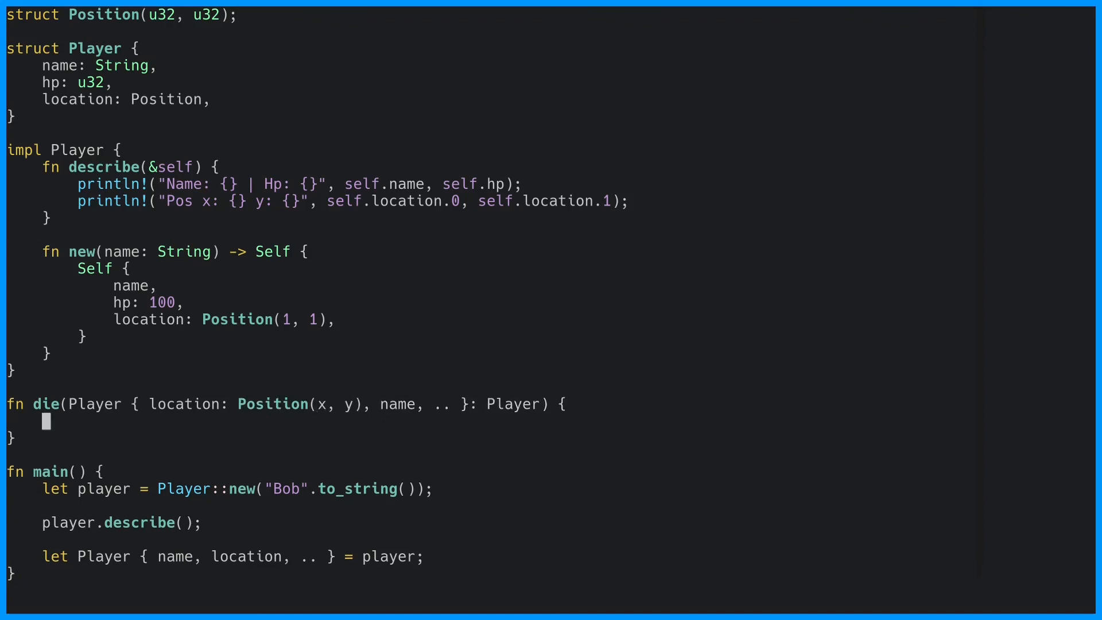
Make die print "{} died at {} {}" with name, x and y, and call die(player) from main
text(println!("{})
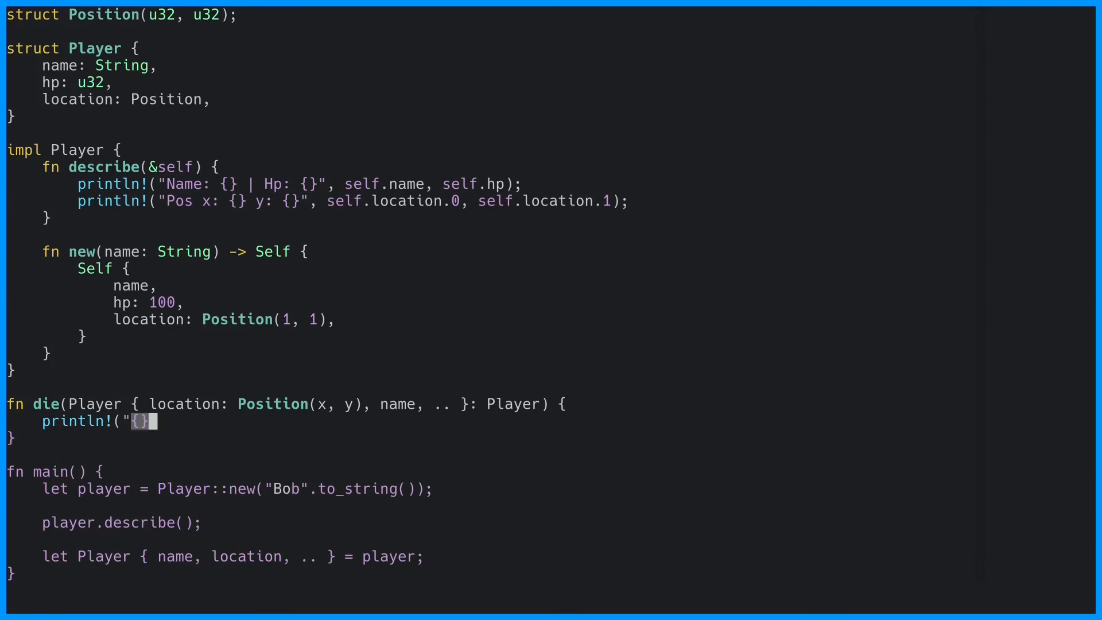
text(died at {})
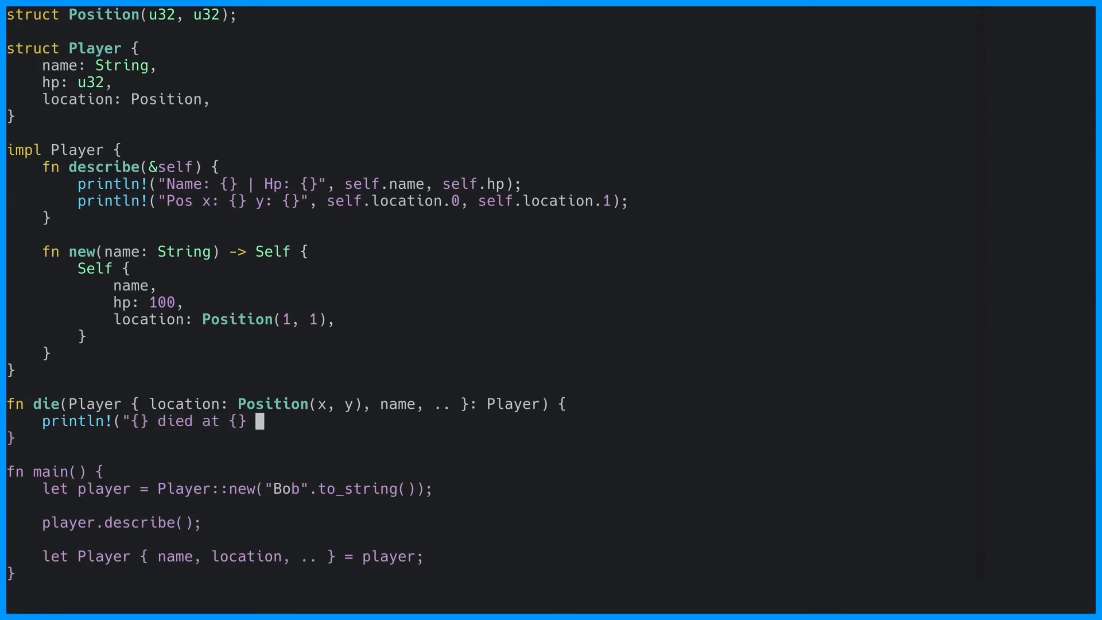
text({}", name, x)
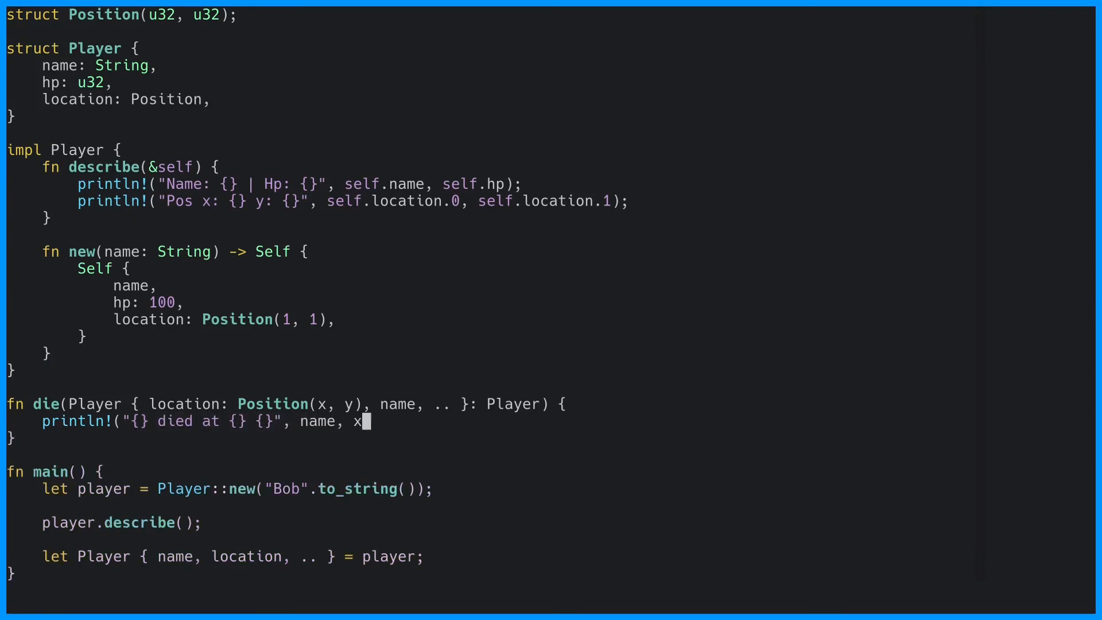
text(, y);)
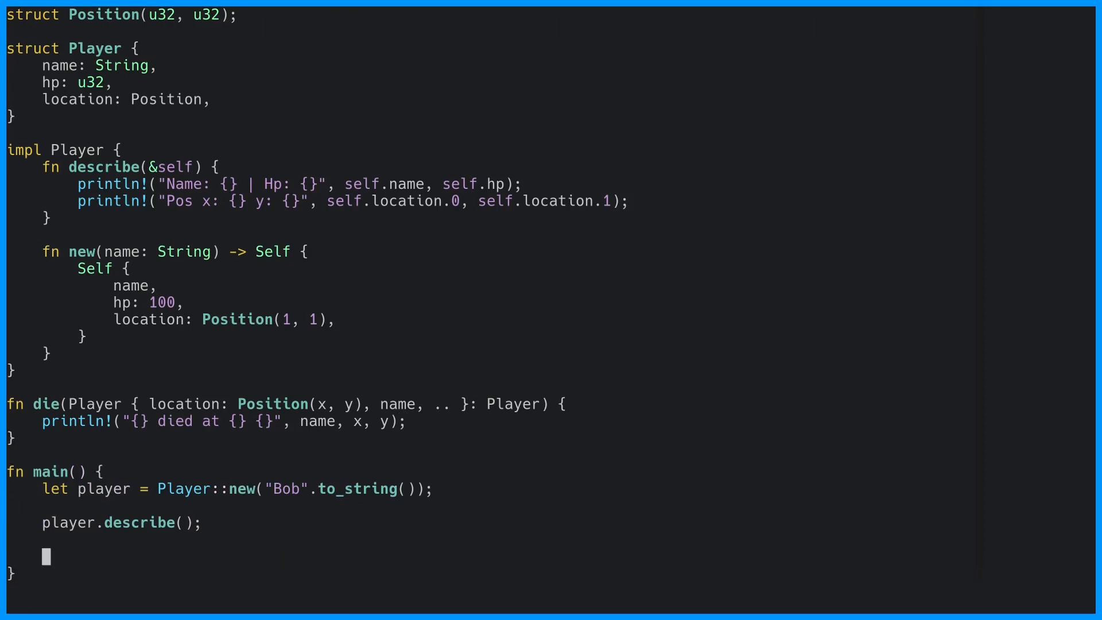
text(die(player);)
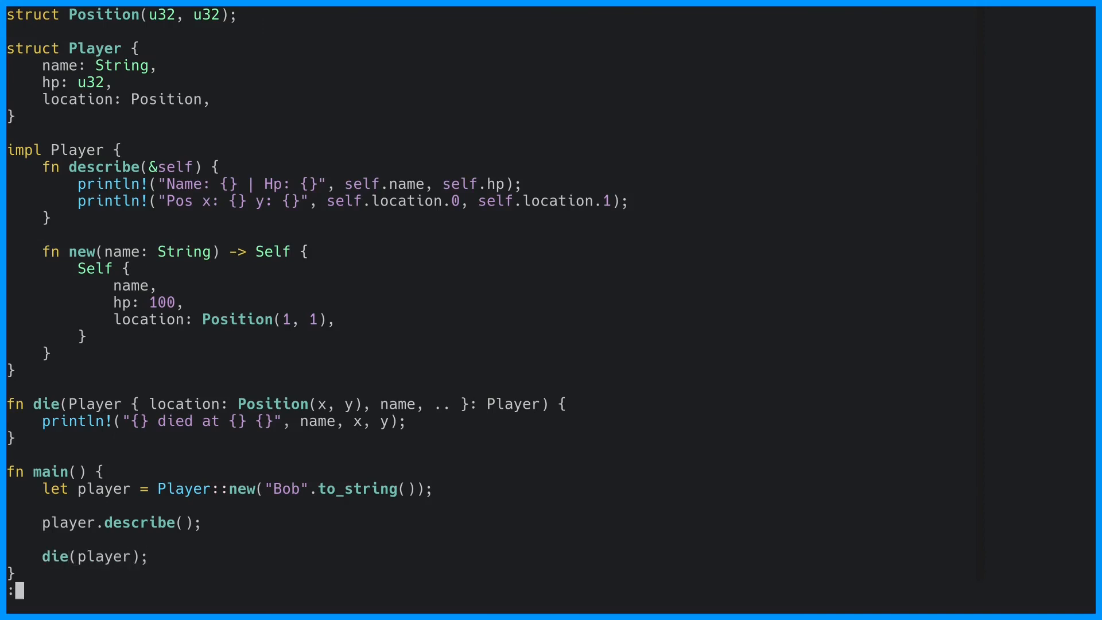